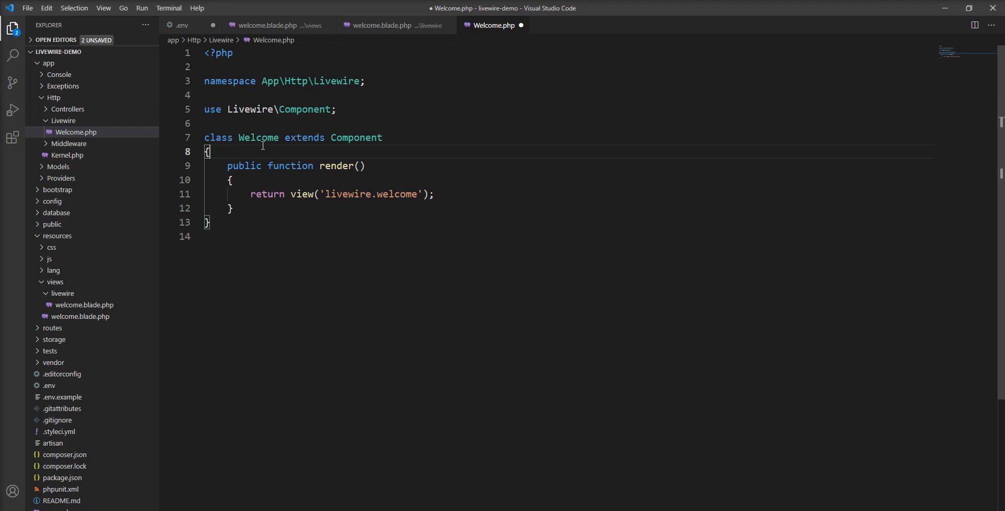
- Declare public $title = " Livewire Demo" inside the Welcome component class
type("publict")
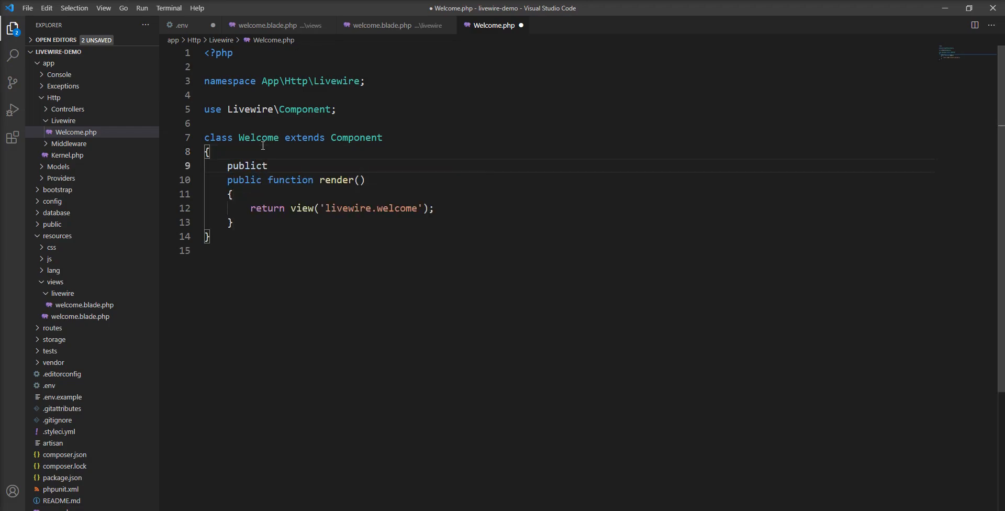
key("BackSpace")
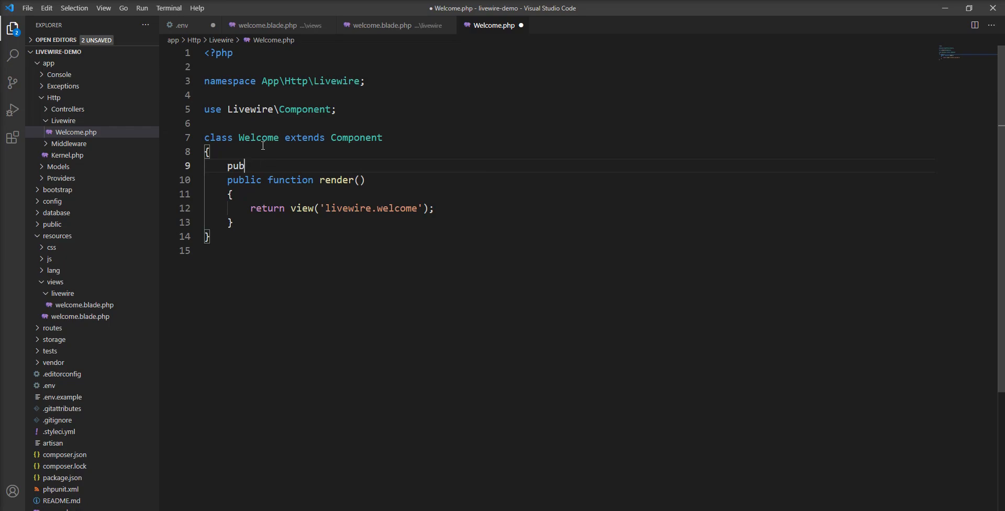
type("lic")
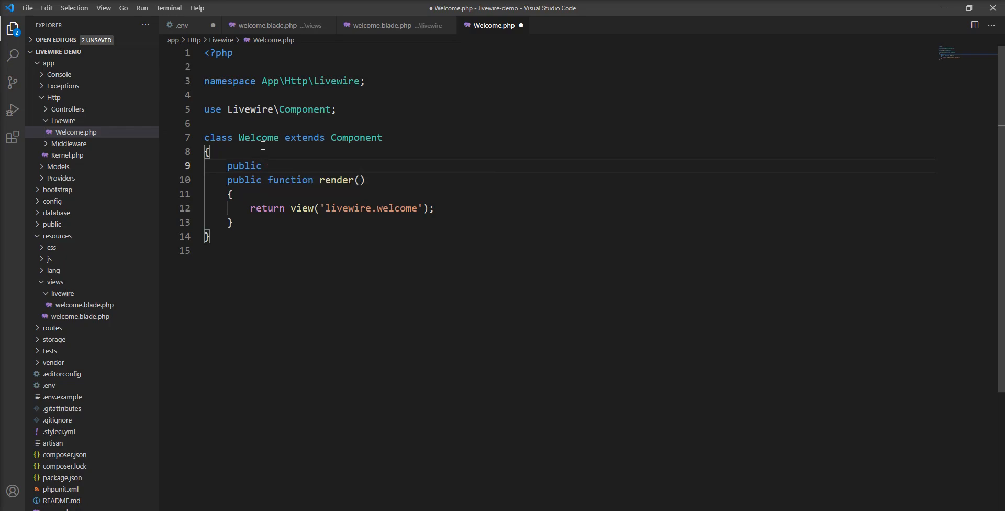
type("$title =")
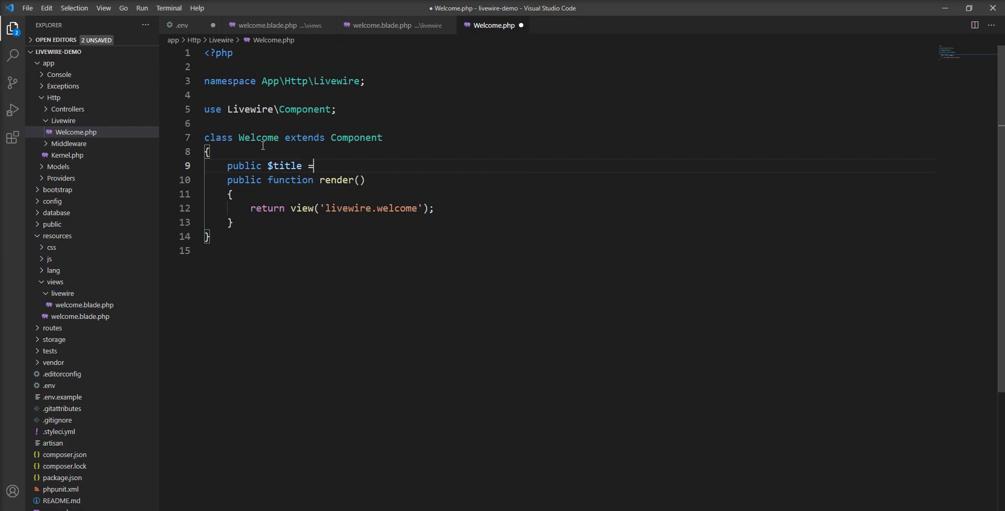
type("\" Livew\"")
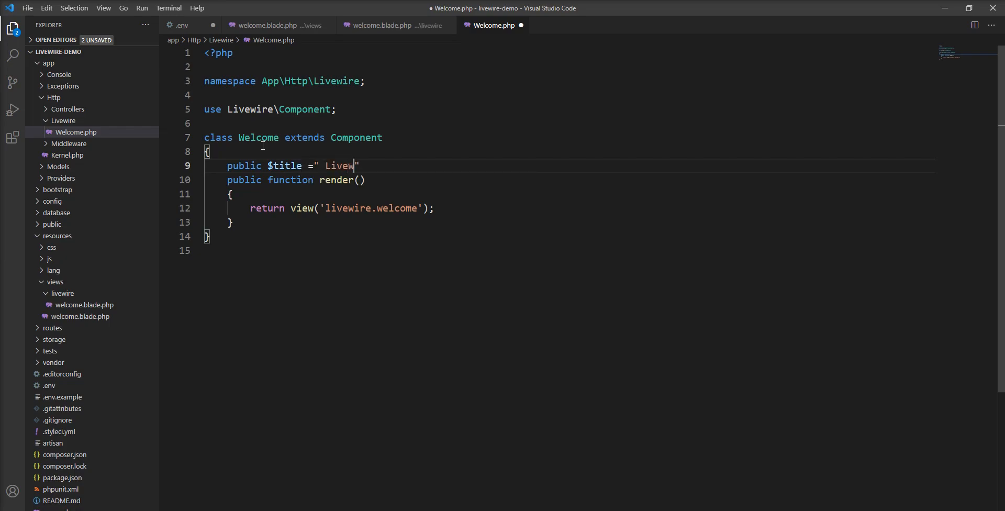
type("ire")
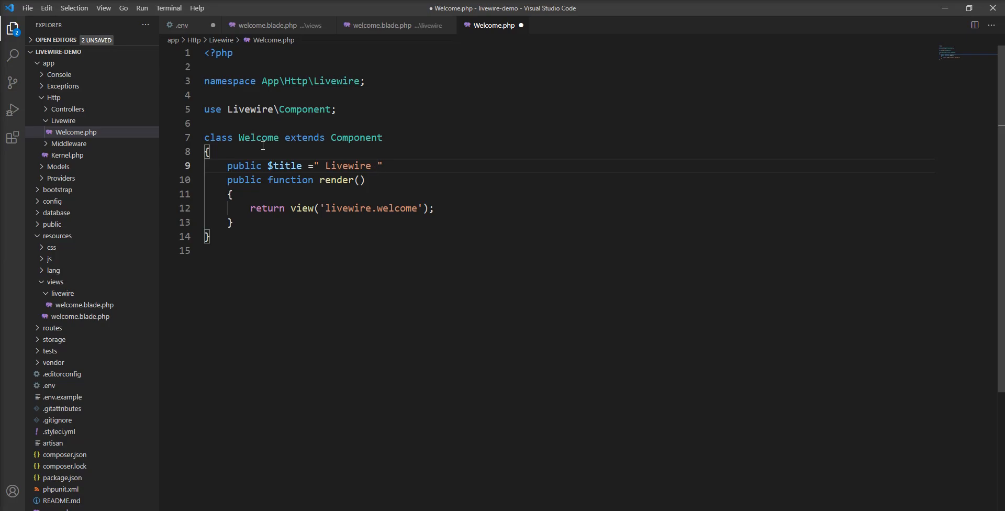
type("Demo")
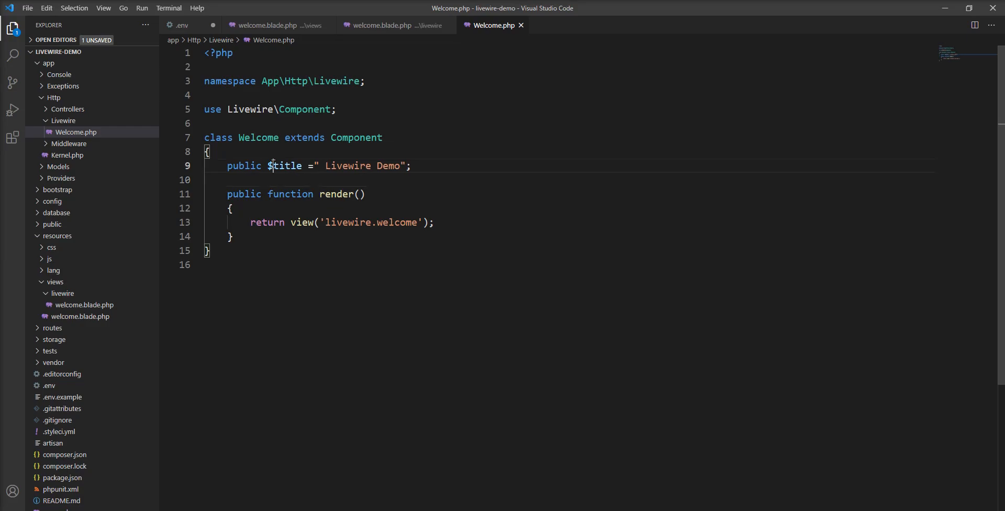
- Echo {{$title}} at the top of the Livewire welcome Blade view
double_click(286, 165)
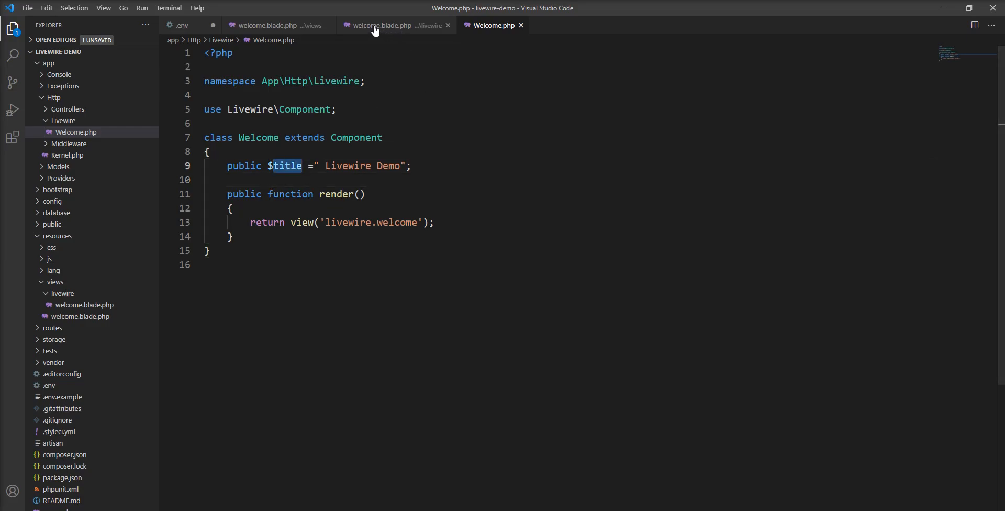
left_click(378, 25)
type("{{")
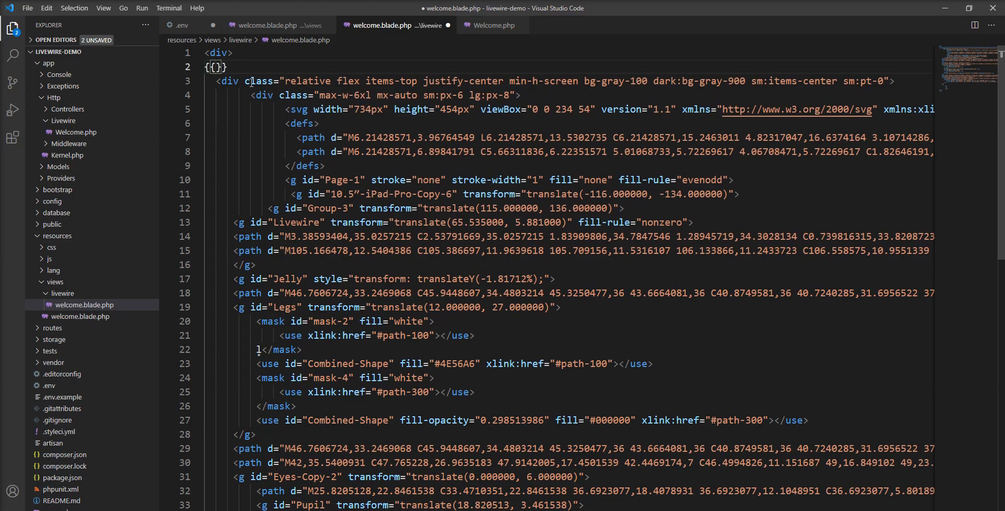
type("$title")
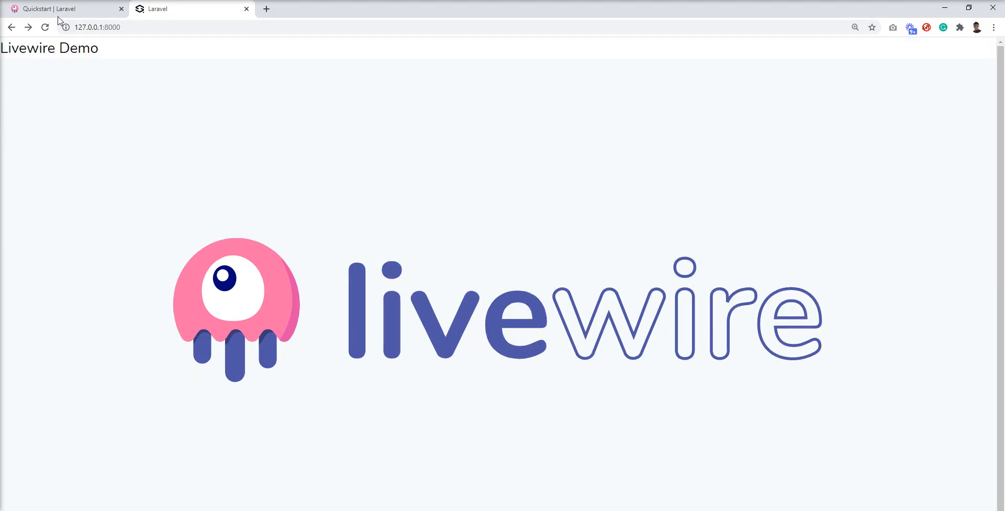
mouse_move(206, 104)
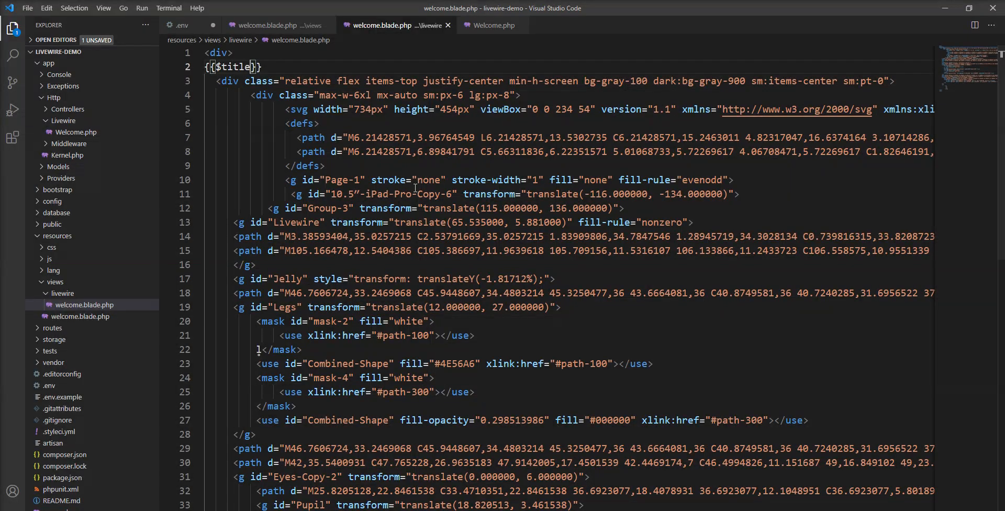
mouse_move(317, 52)
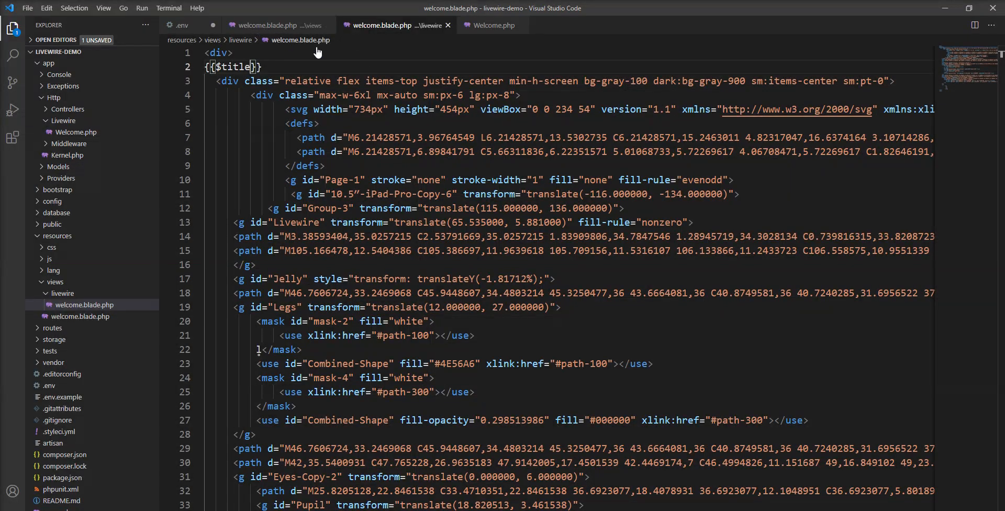
- Switch the $title property's visibility from public to private in Welcome.php
left_click(495, 25)
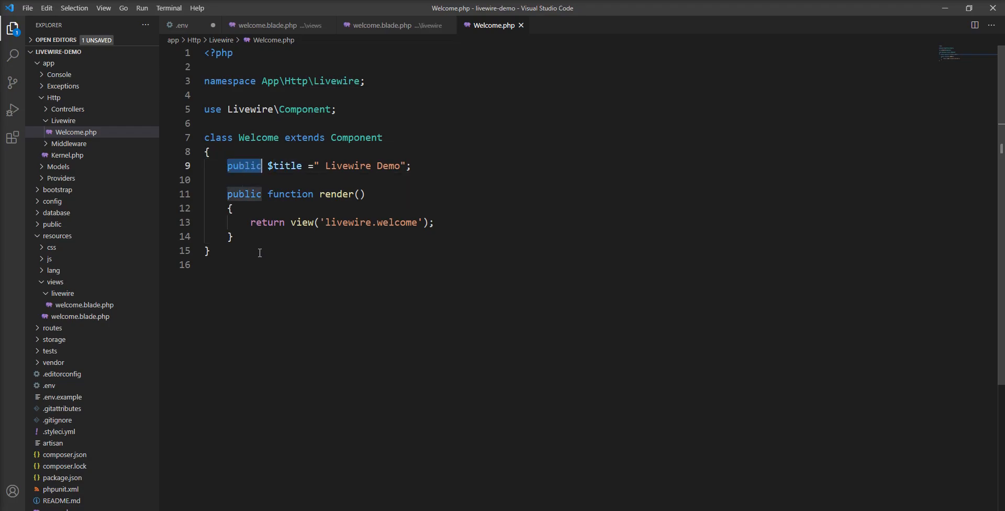
type("pri")
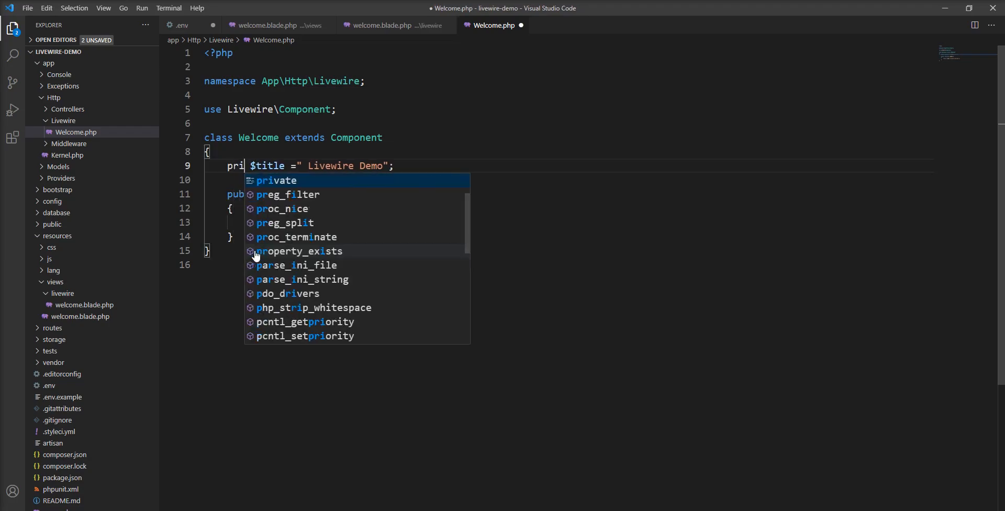
type("vet")
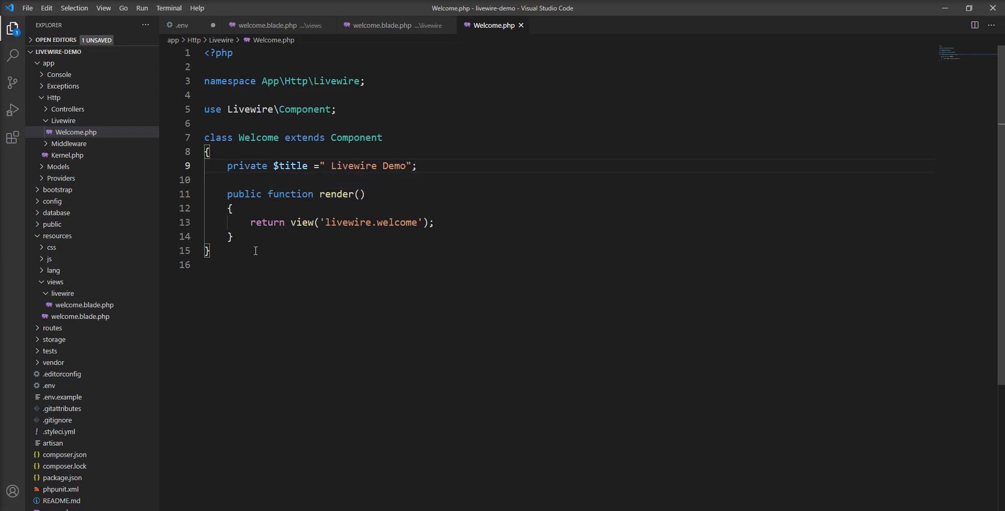
mouse_move(335, 212)
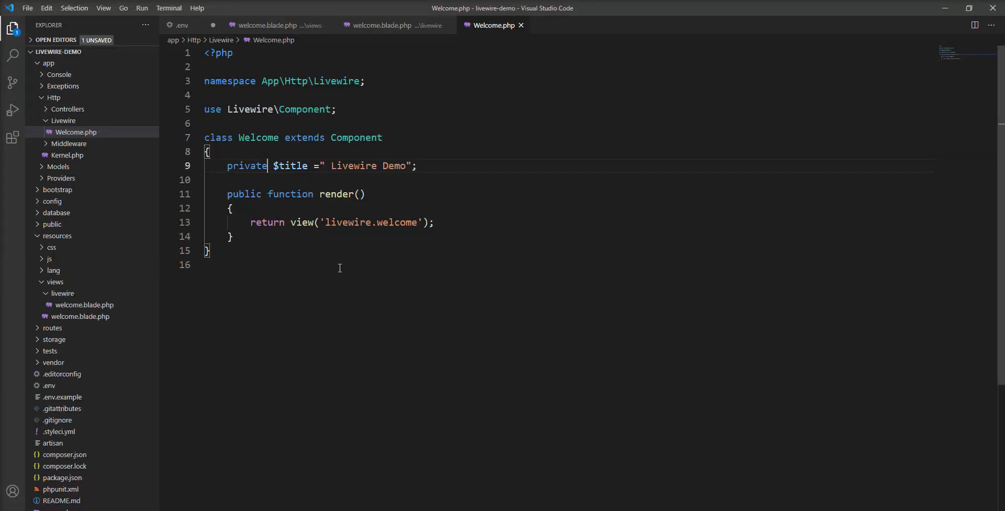
- Erase private and retype the visibility back to public
key("Backspace")
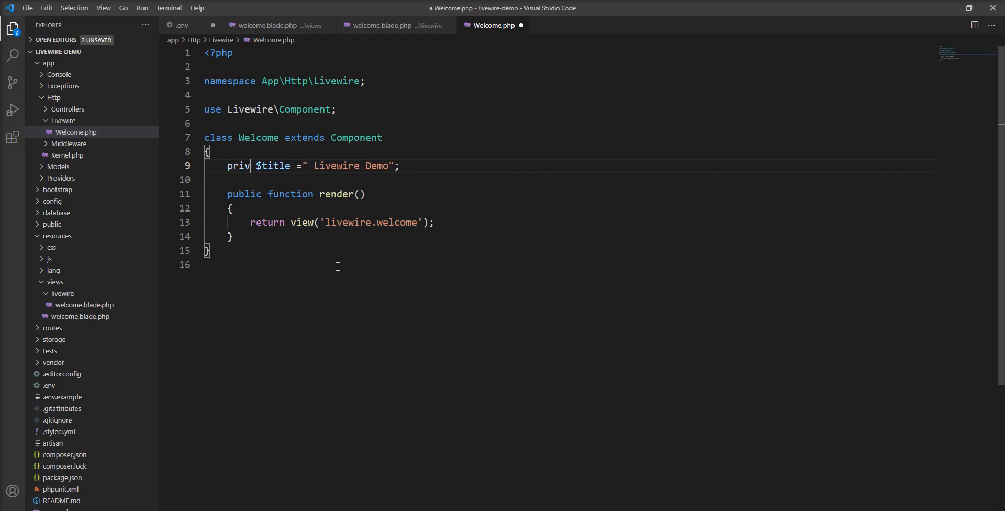
key("Backspace")
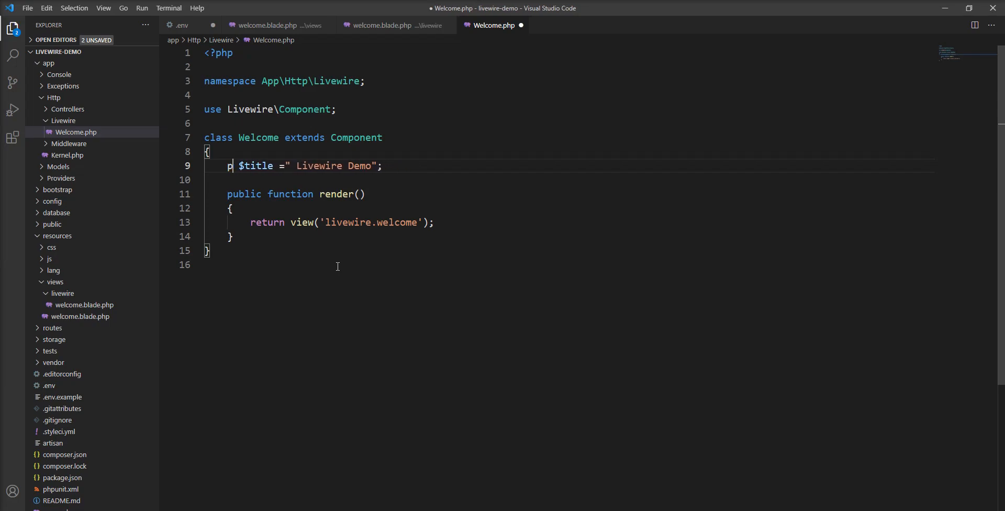
type("uvlic")
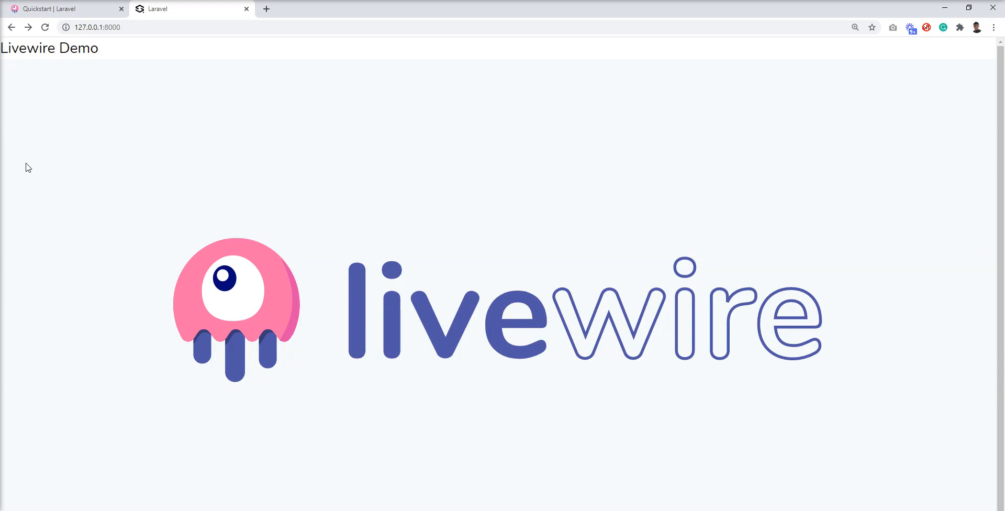
mouse_move(253, 102)
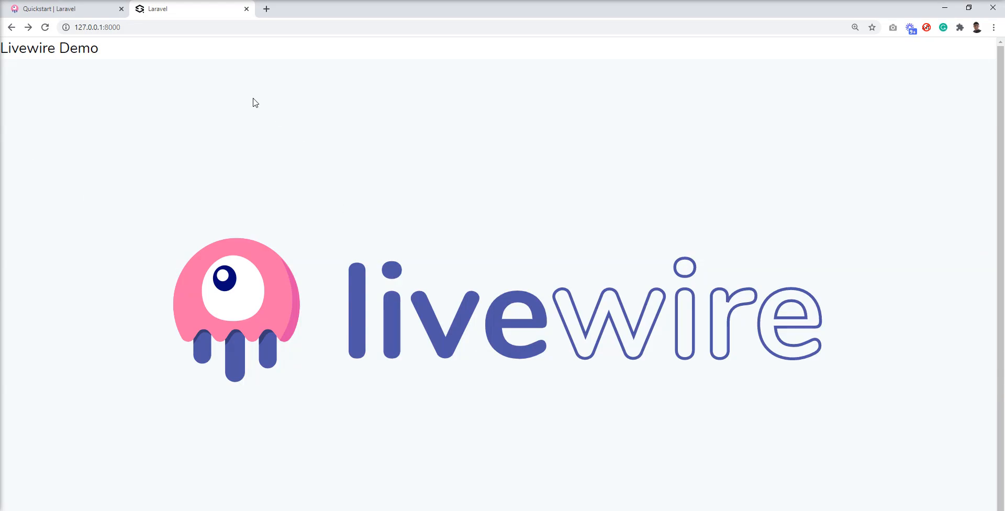
mouse_move(107, 119)
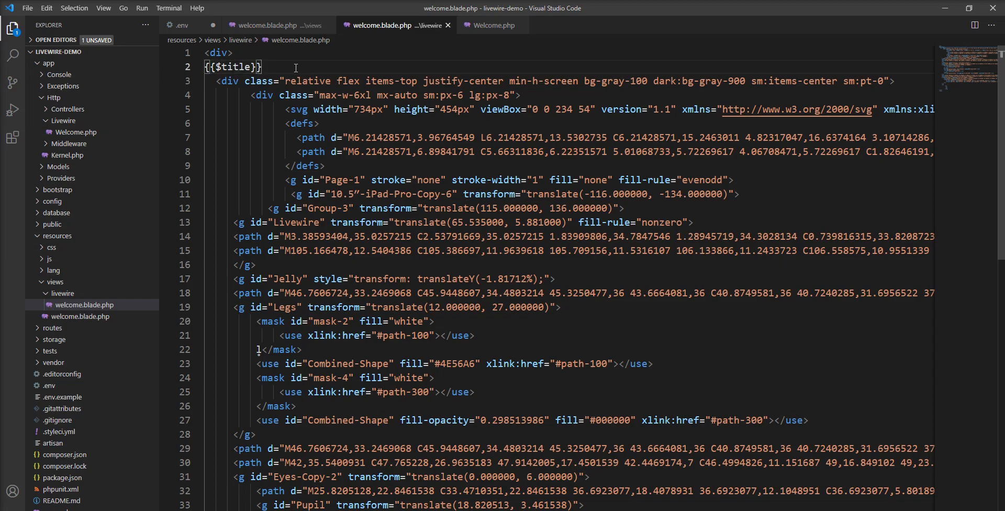
- Add <button>Change</button> on a new line below the {{$title}} echo
key("Enter")
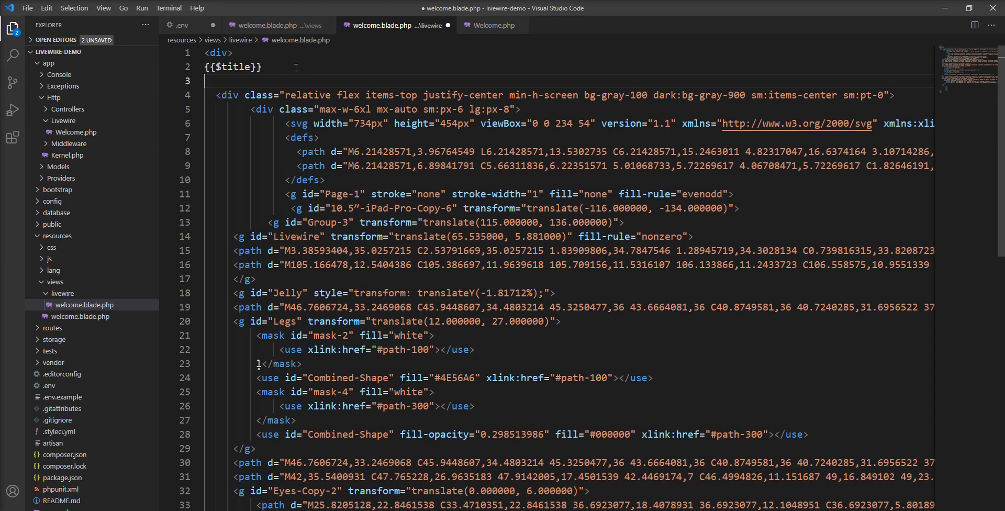
type("<butt")
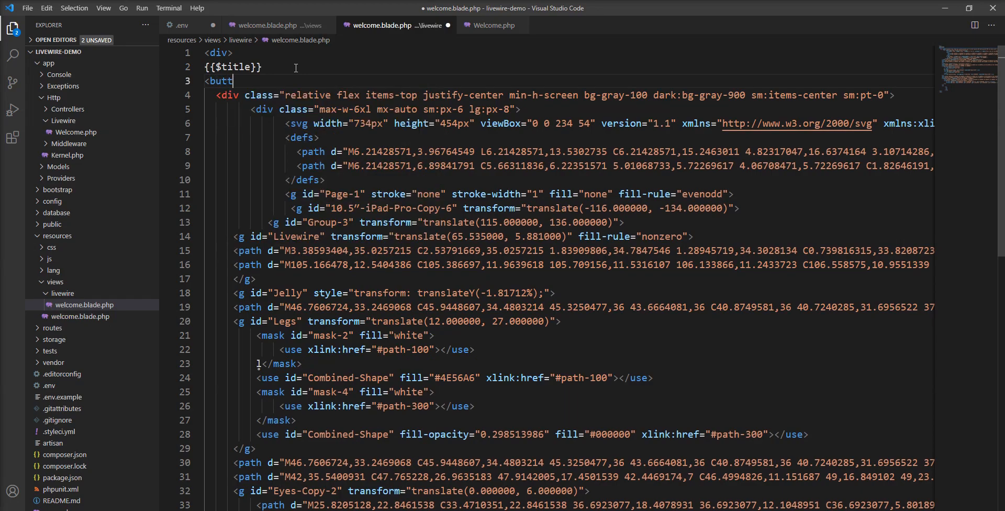
type("on>")
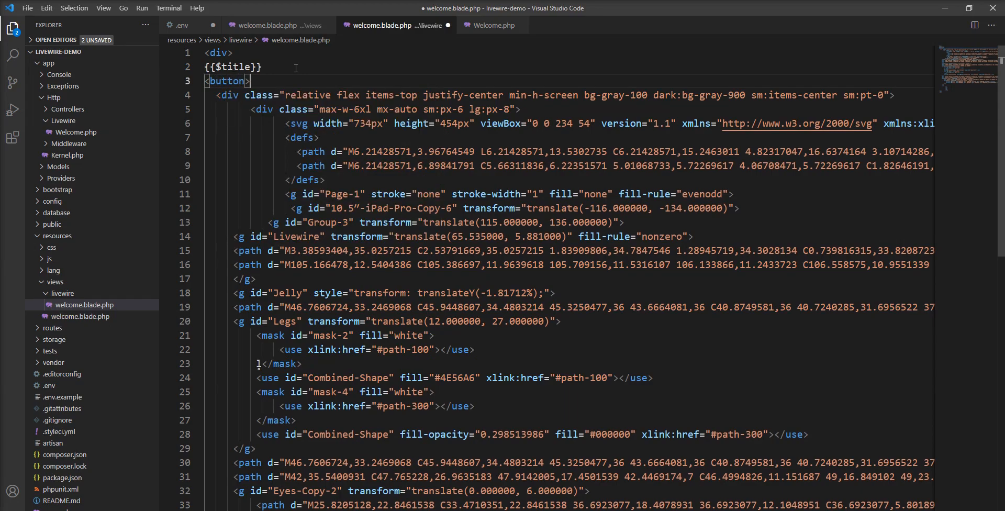
type("Change")
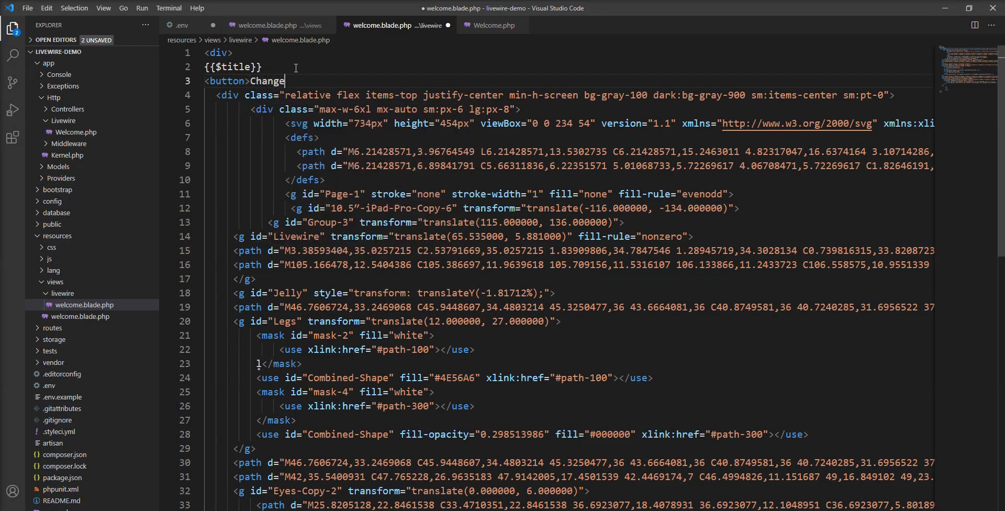
type("<")
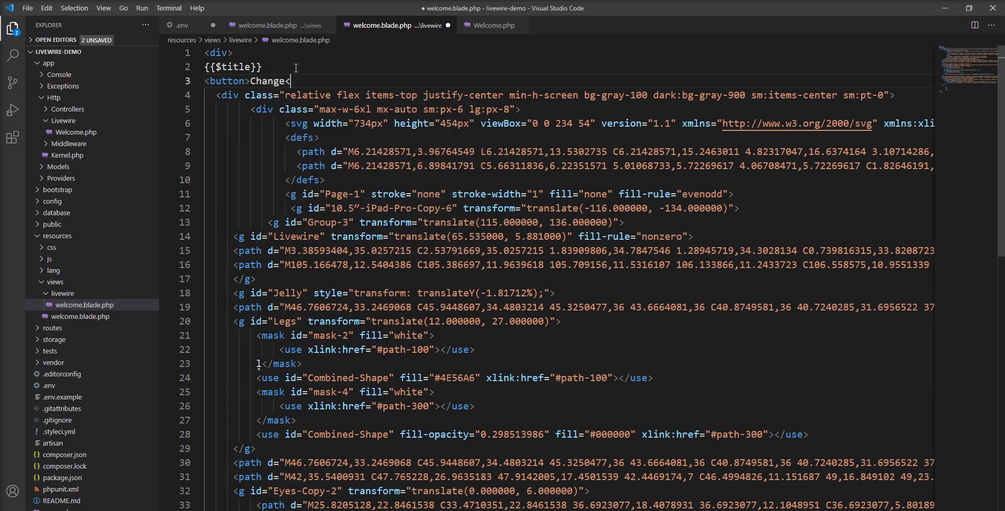
type("/button>")
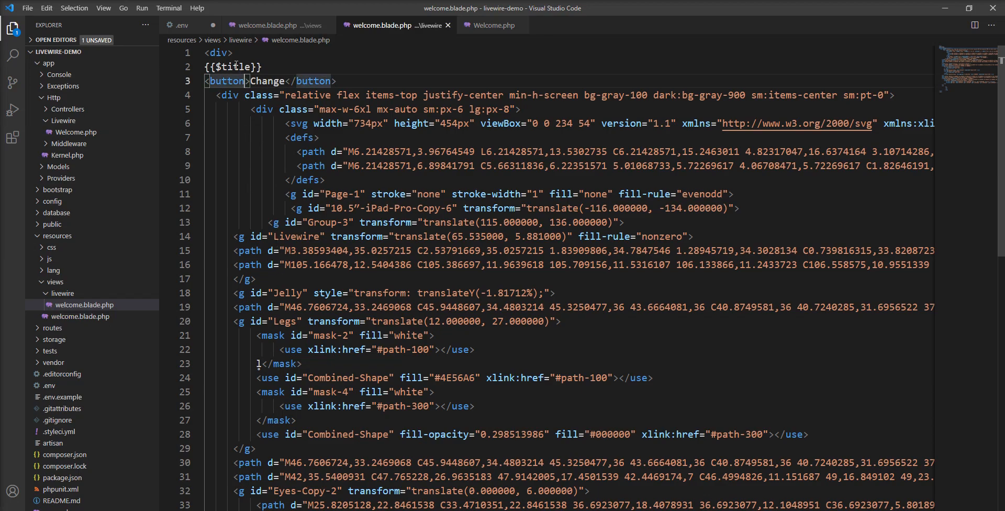
- Select the title variable and return to the Welcome component class
double_click(238, 67)
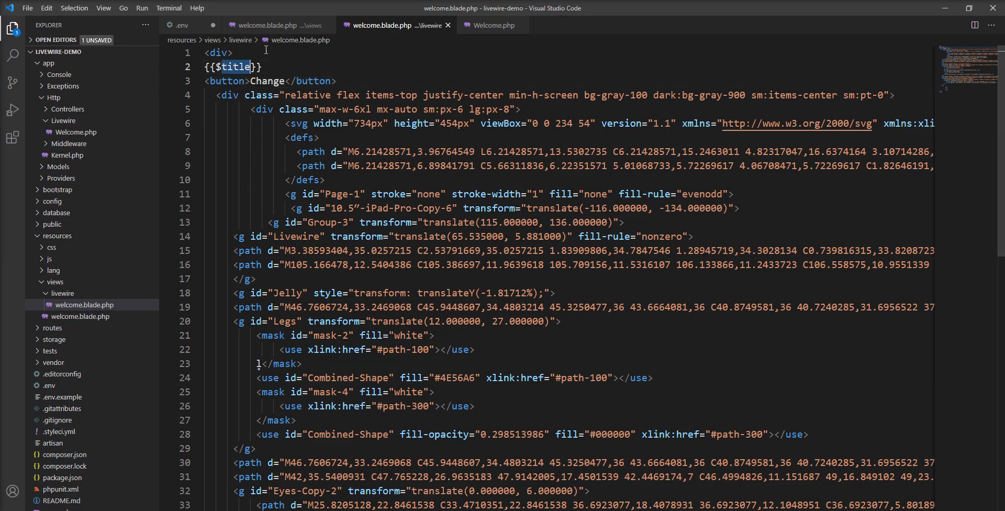
mouse_move(478, 29)
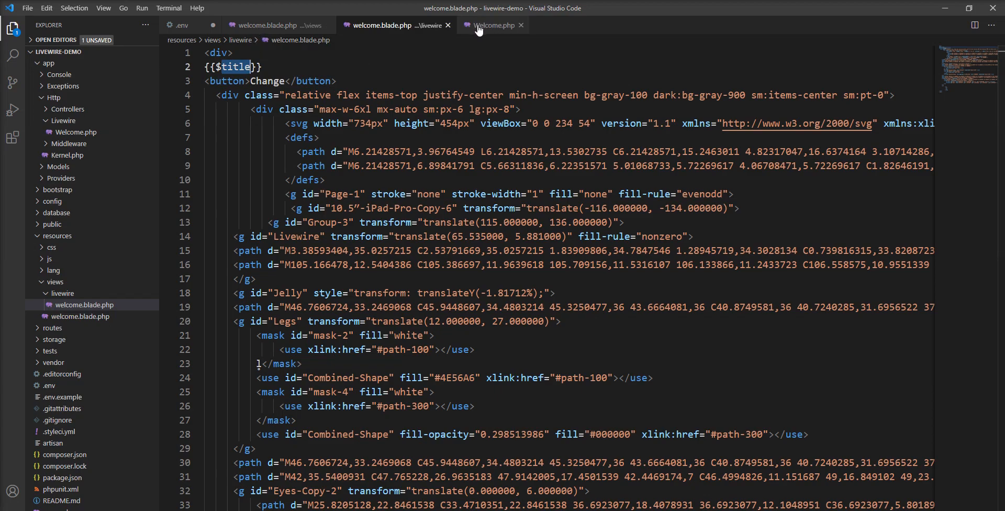
left_click(492, 26)
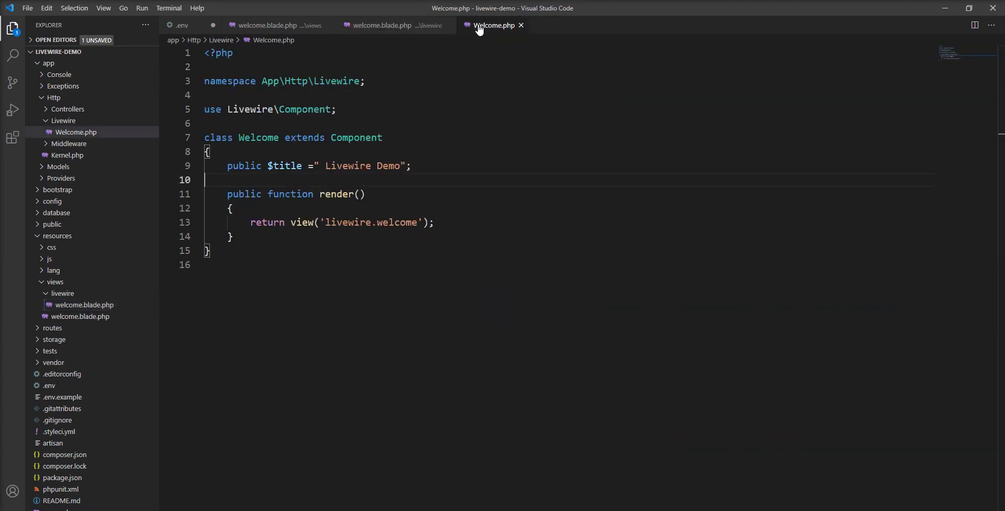
- Start a public function changeTitle() with its opening brace below the $title property
double_click(282, 167)
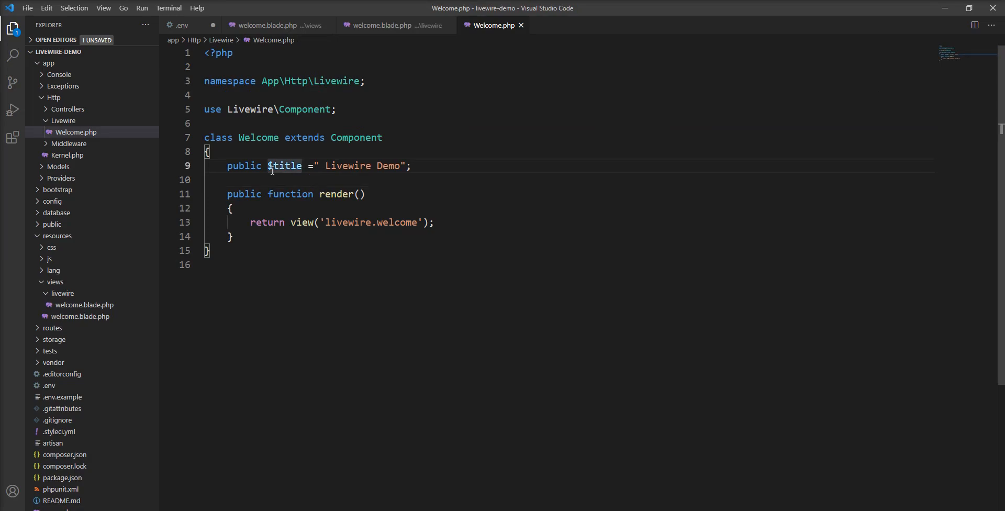
key("Enter")
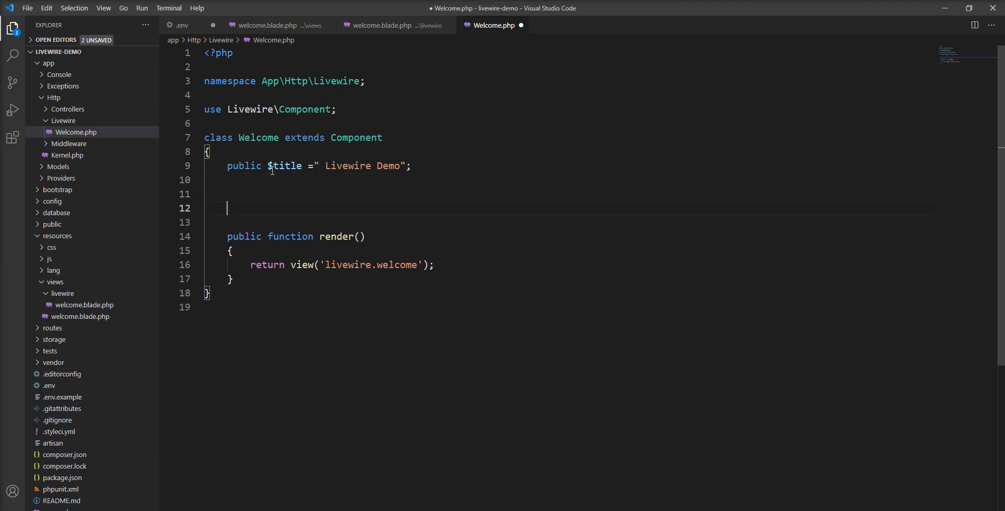
type("public")
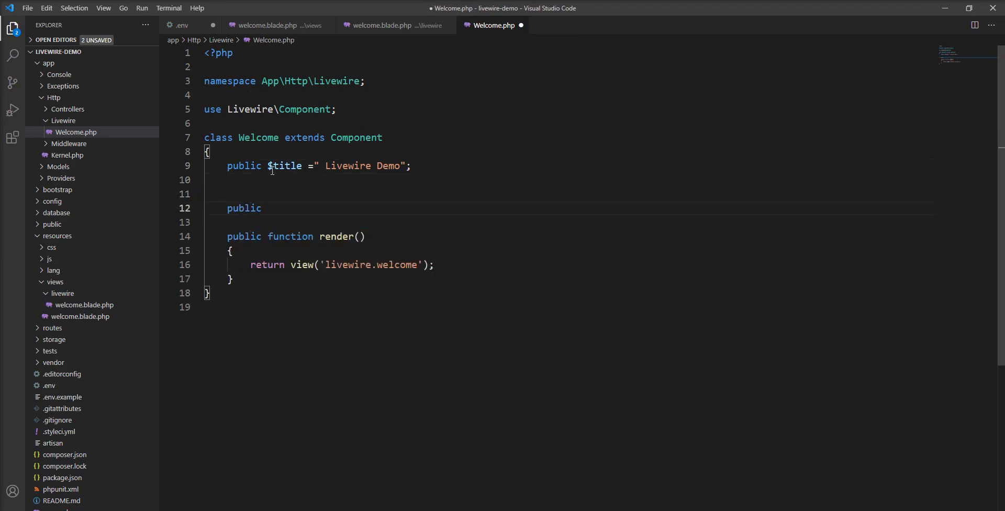
type("function")
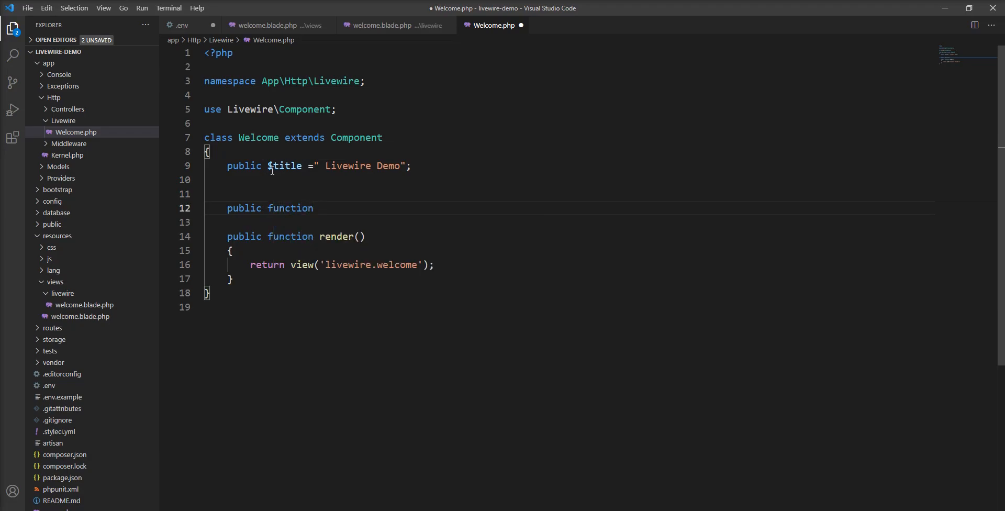
type("changeT")
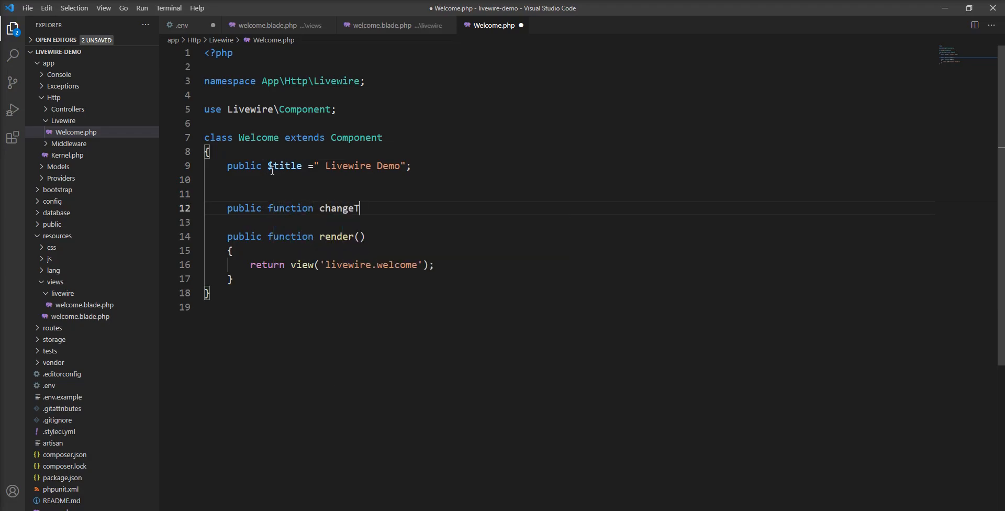
type("itke")
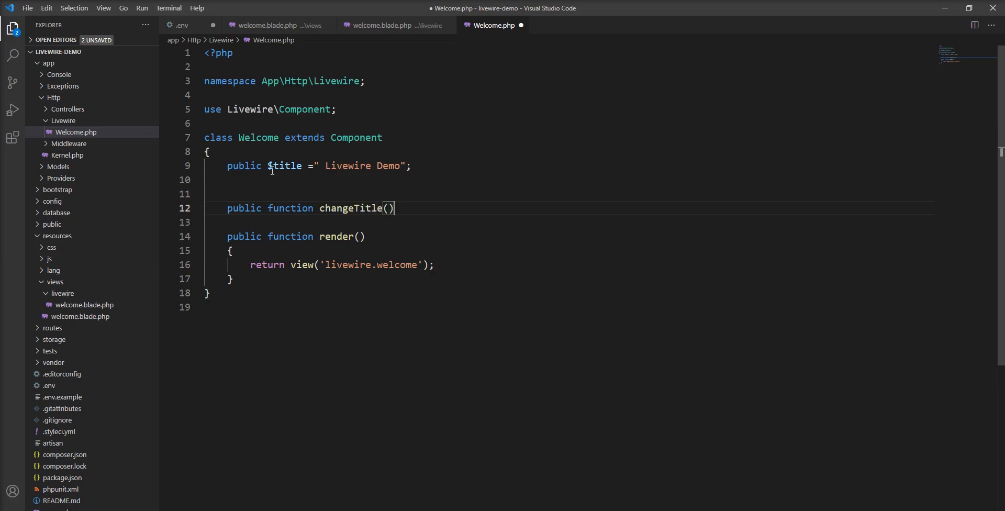
type("{")
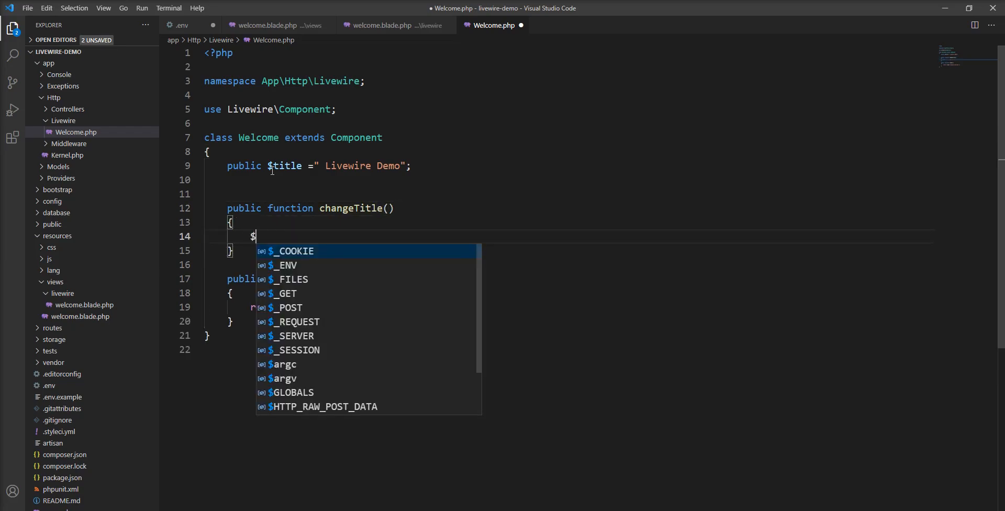
- Assign $this->title = "New LiveWire Demo"; inside changeTitle
type("this-")
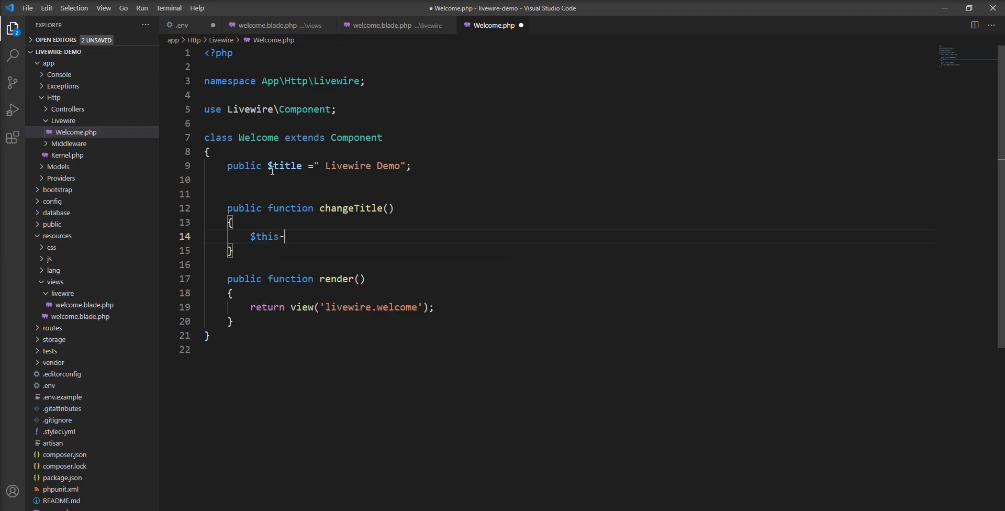
type(">title")
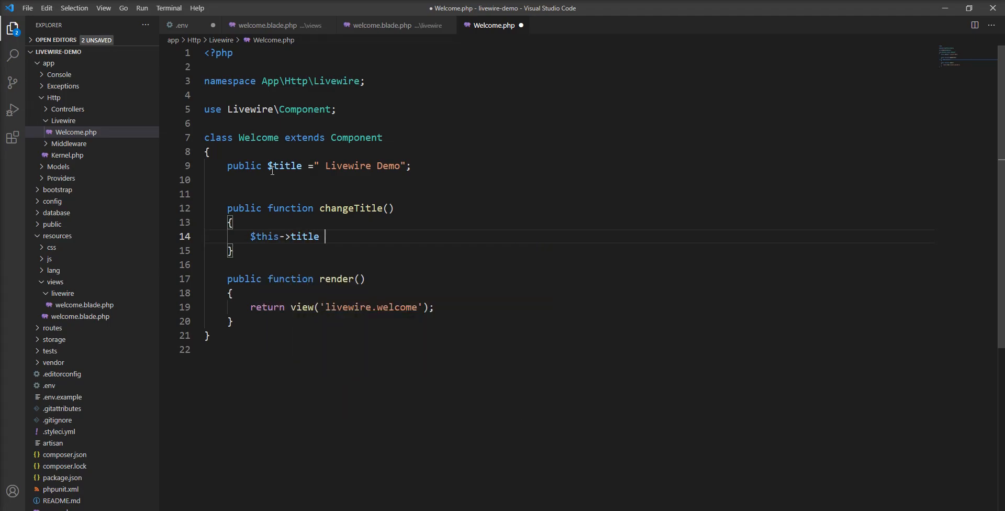
type("= \"NEw\"")
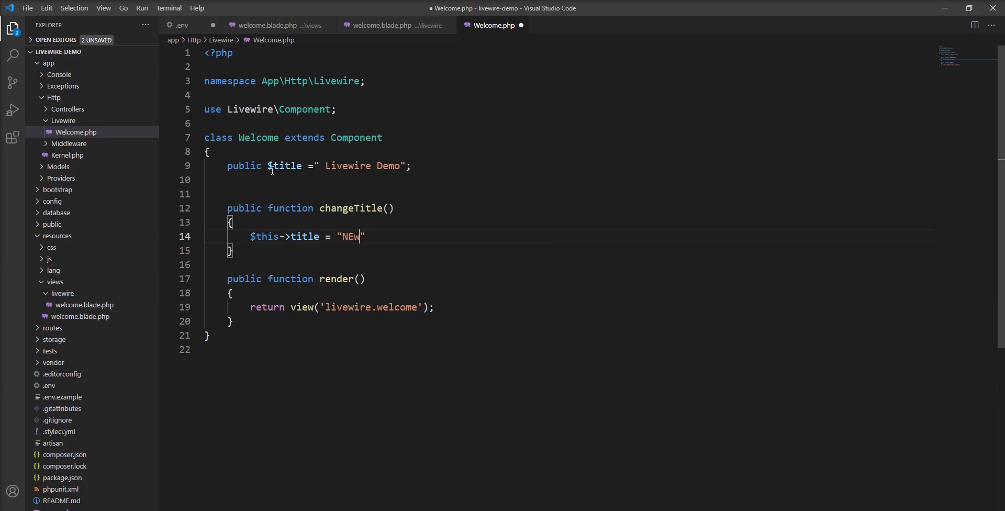
key("Backspace")
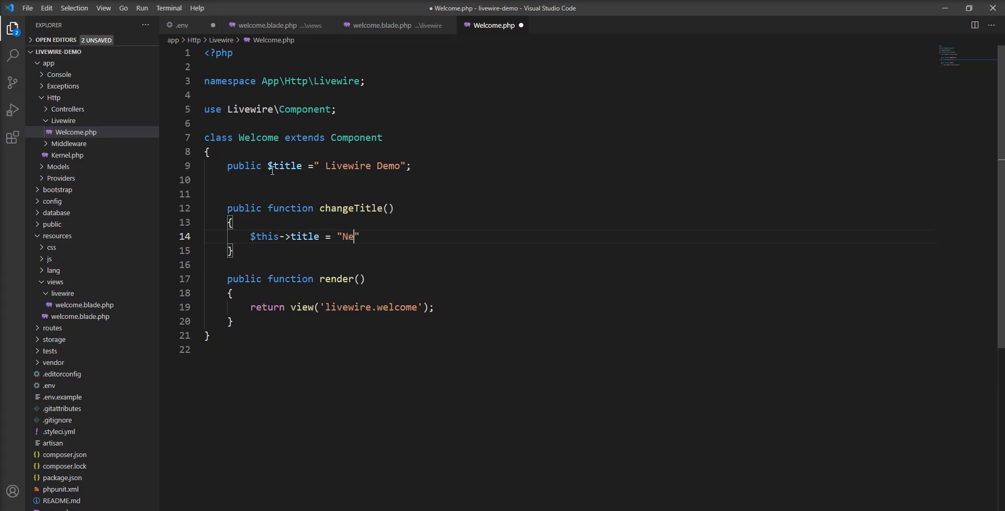
type("w LiveWire demo")
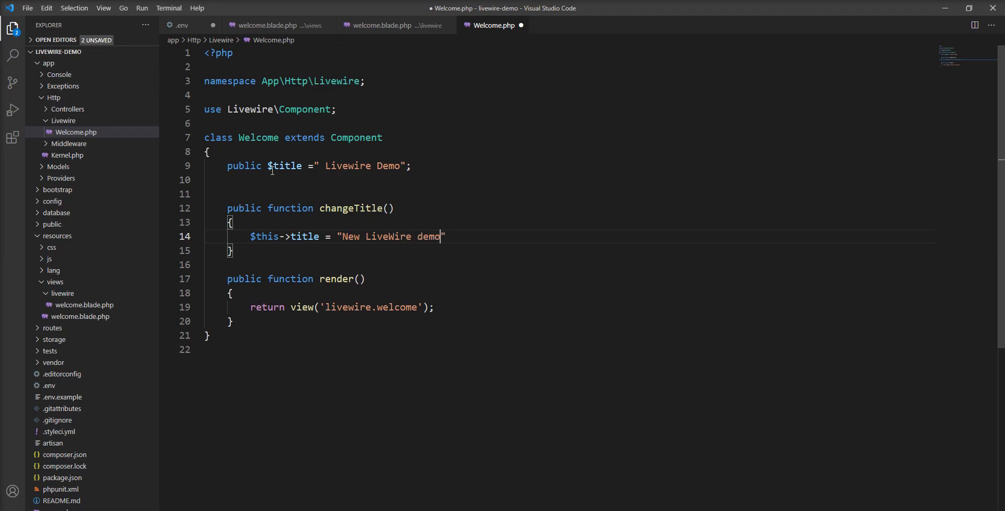
type(";")
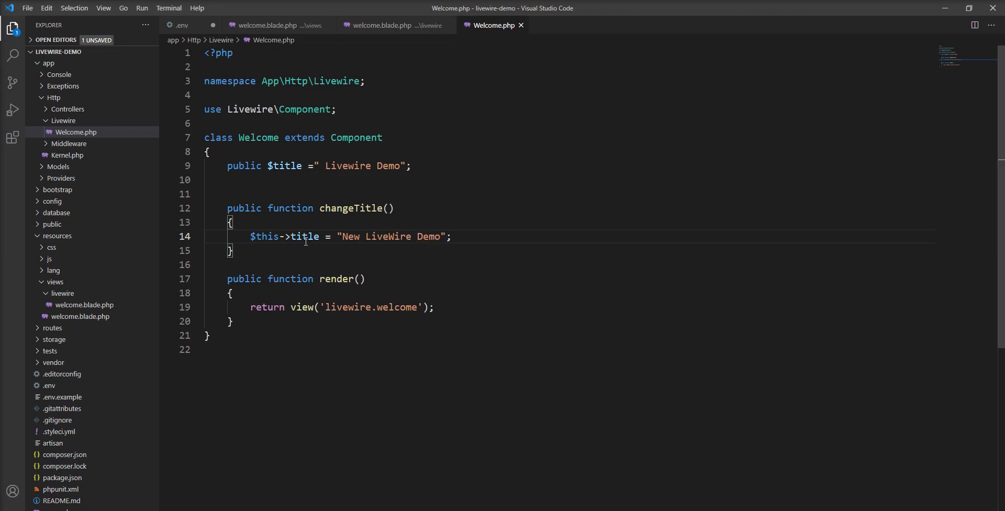
- Add wire:click="changeTitle" to the Change button in the welcome view
double_click(350, 208)
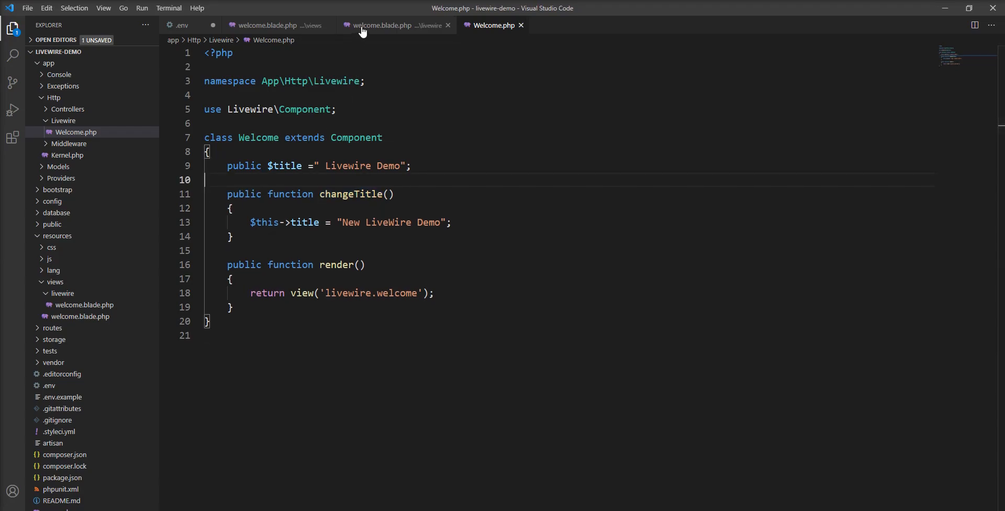
left_click(381, 25)
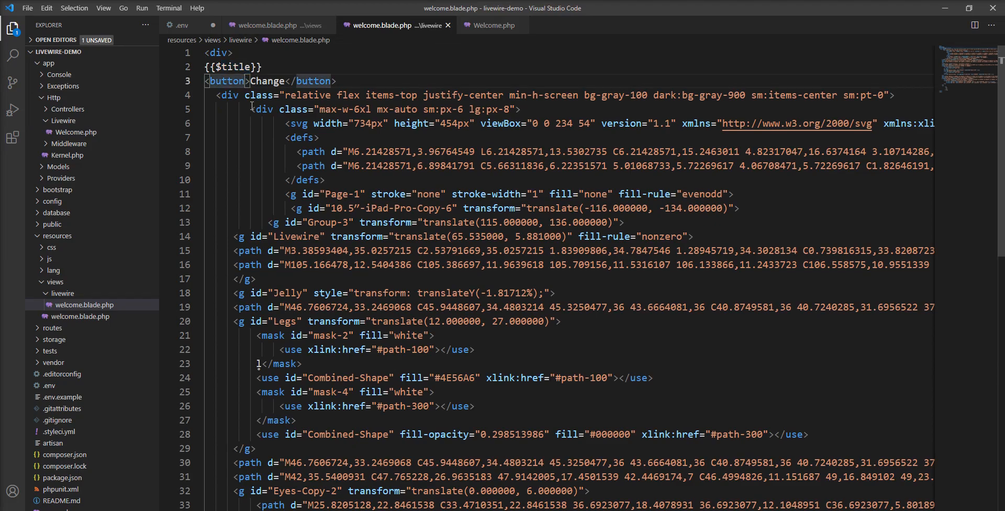
type("wire:click=")
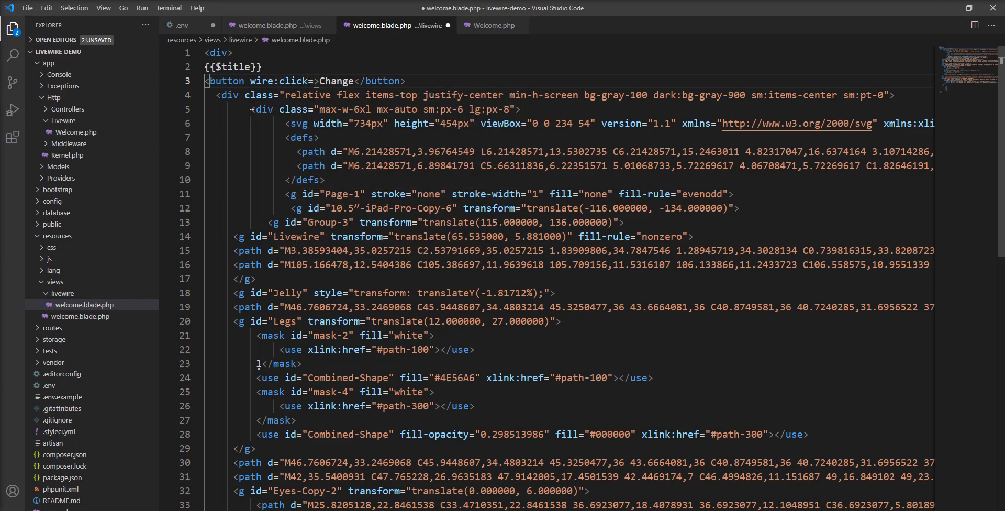
type("\"")
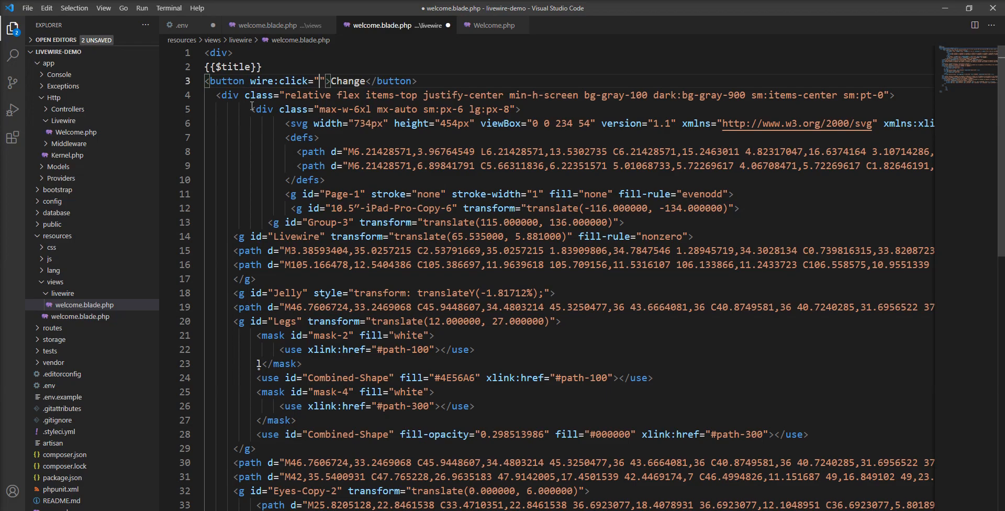
type("changeTitle")
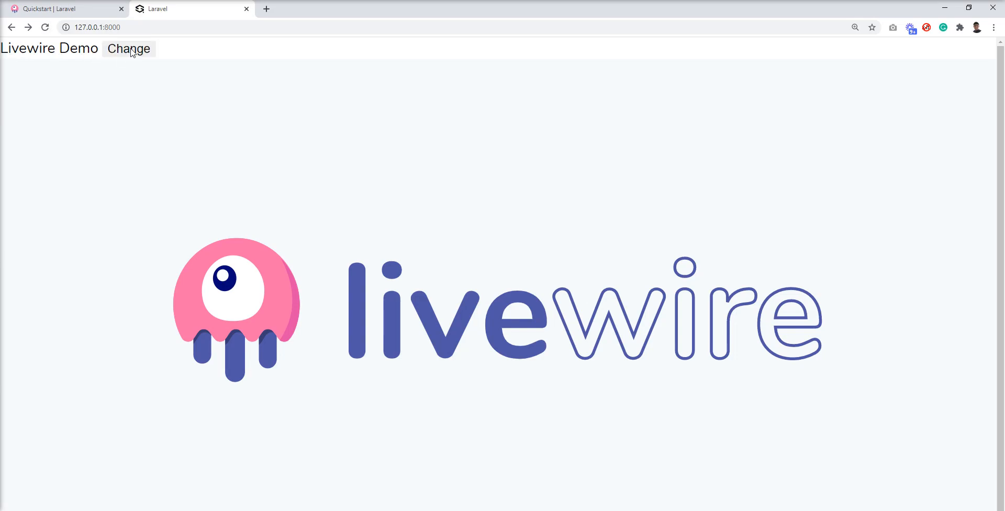
- Use the page's Change button to update the heading to New LiveWire Demo
left_click(128, 48)
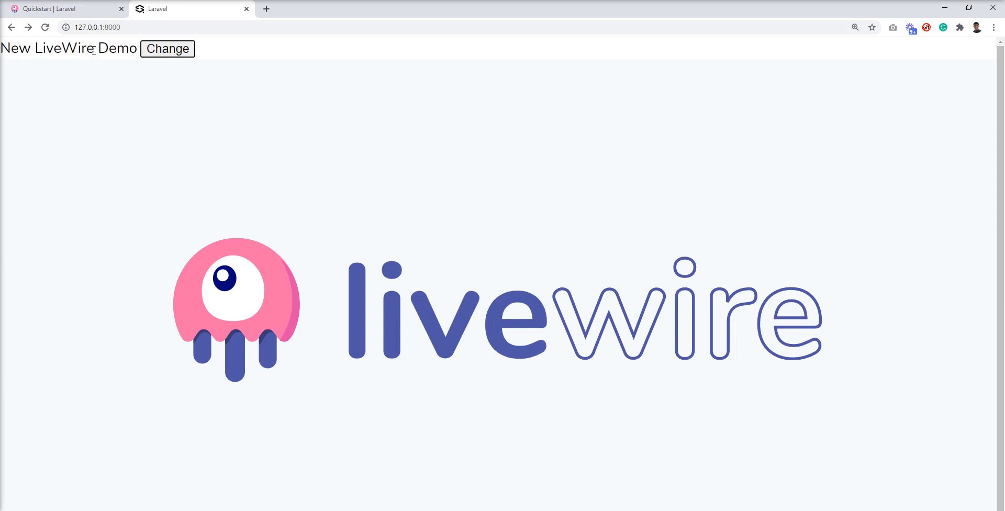
mouse_move(186, 89)
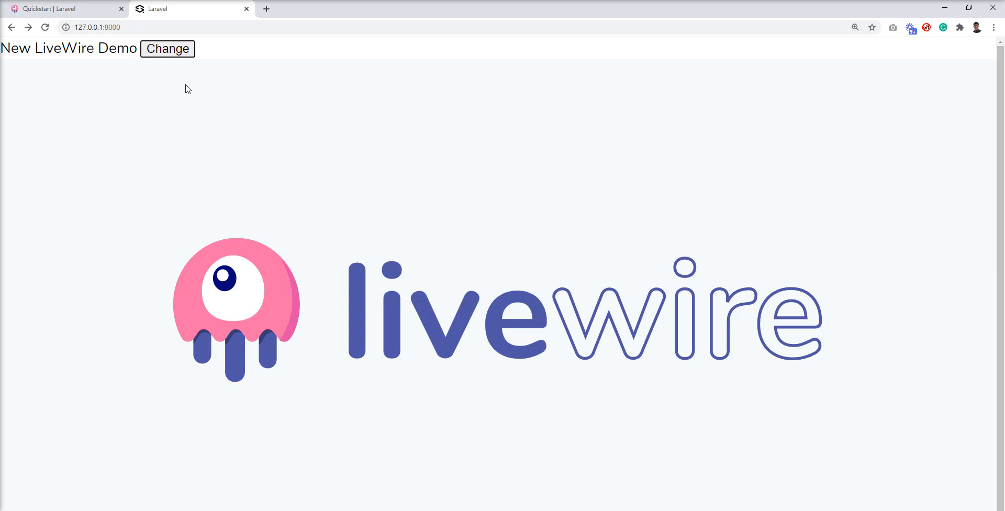
mouse_move(323, 199)
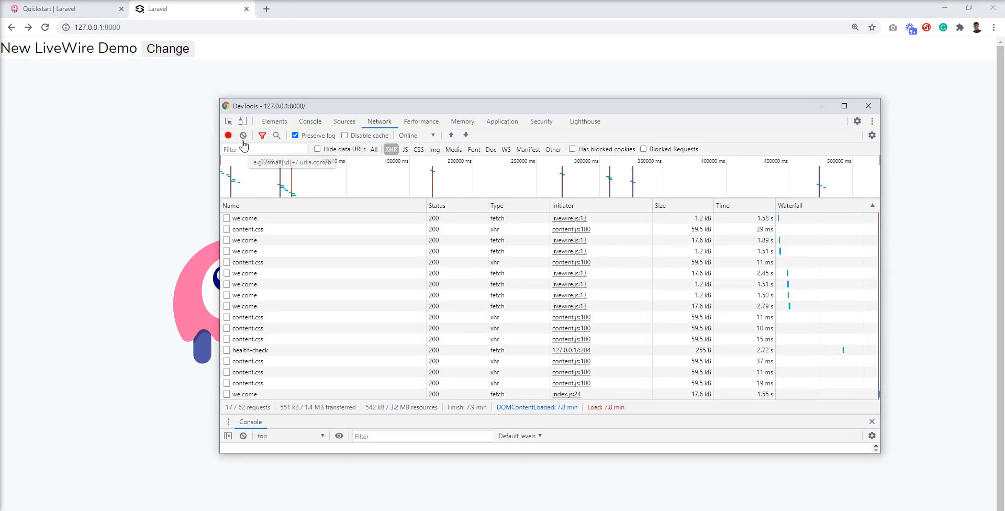
- Clear the Network log, expand the welcome response's serverMemo and effects, then view its headers
left_click(243, 135)
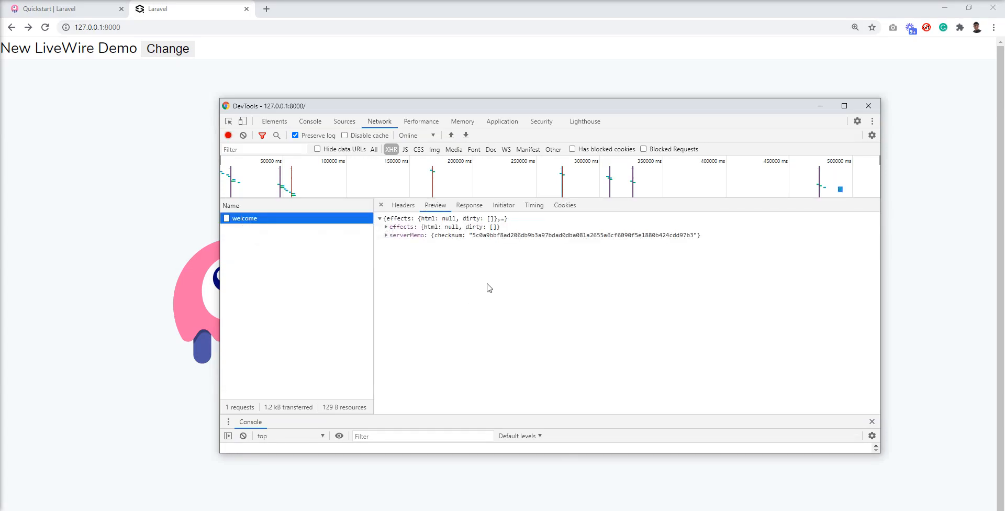
left_click(386, 236)
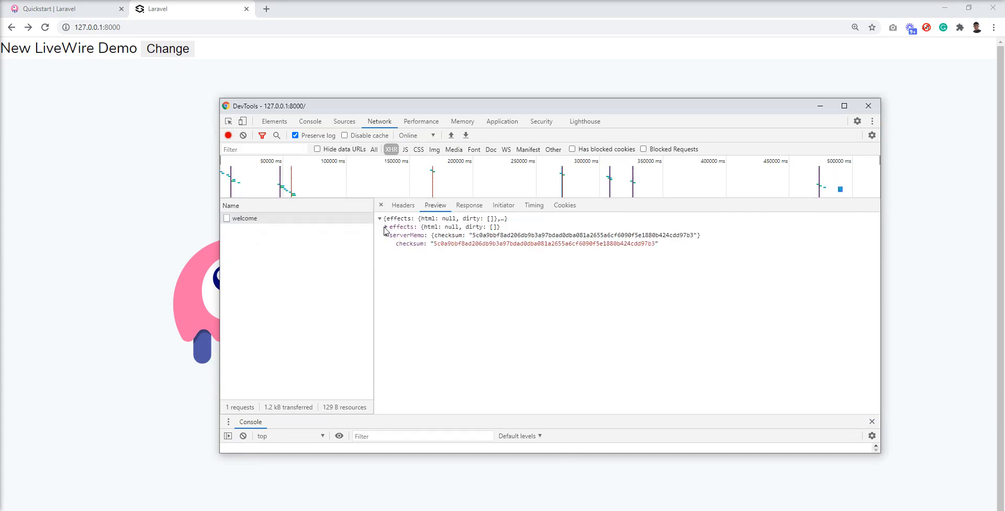
left_click(386, 227)
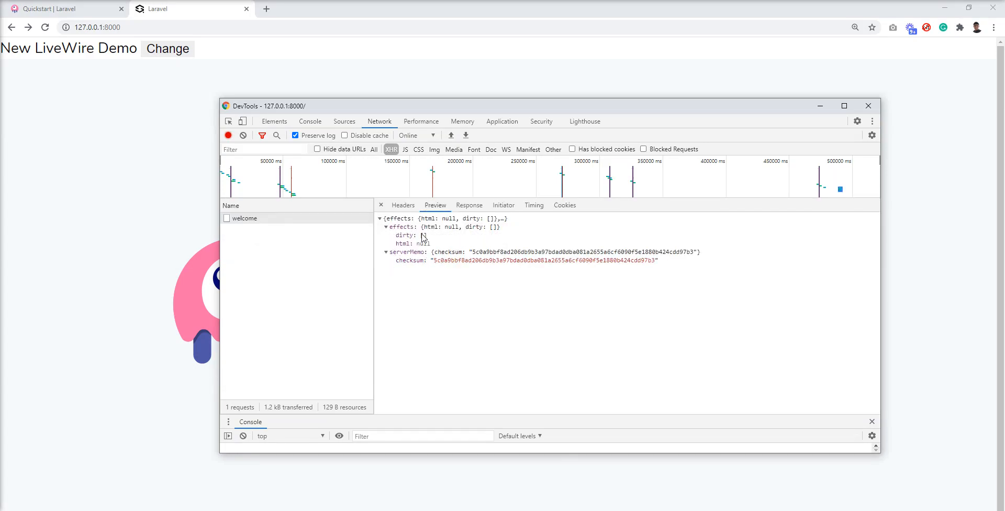
left_click(403, 205)
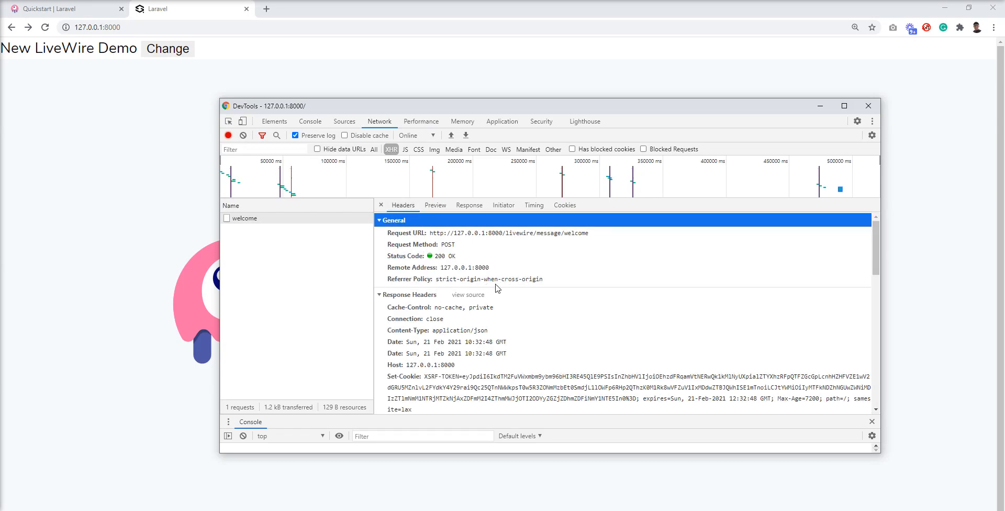
scroll("down", 3)
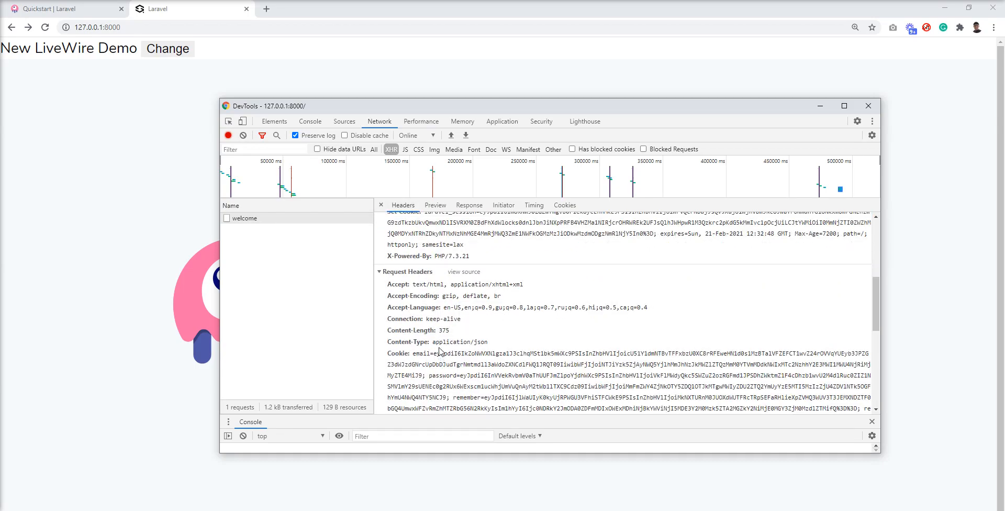
- Close the developer tools, leaving the page with the new heading
left_click(869, 106)
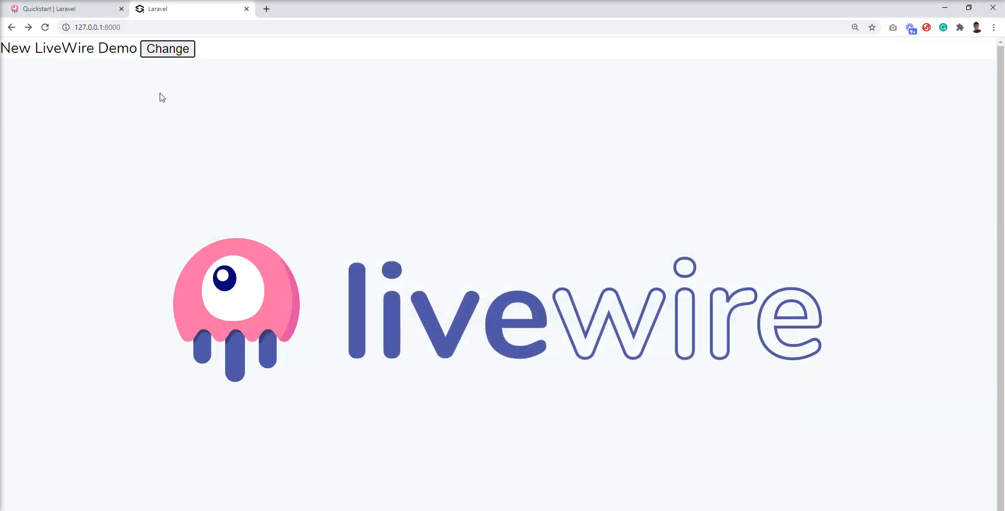
mouse_move(280, 224)
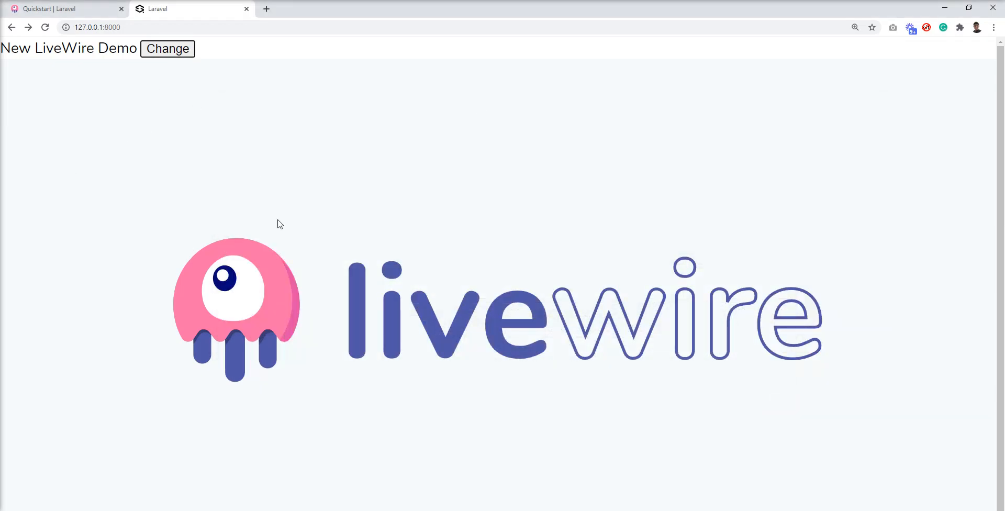
mouse_move(228, 266)
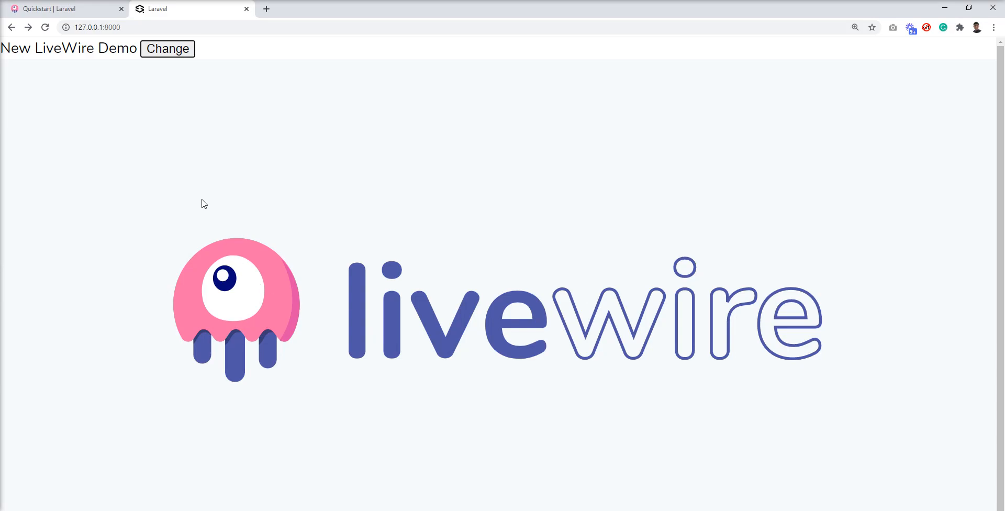
mouse_move(365, 342)
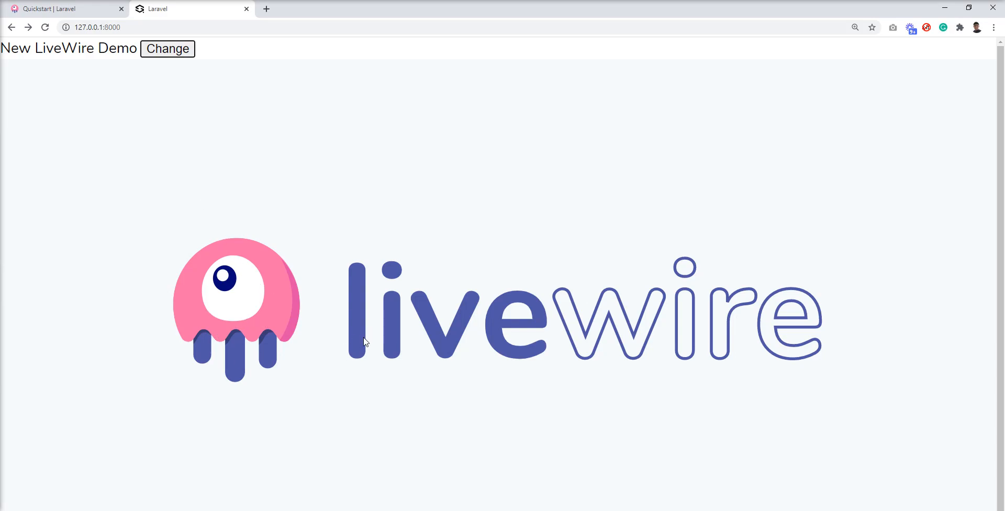